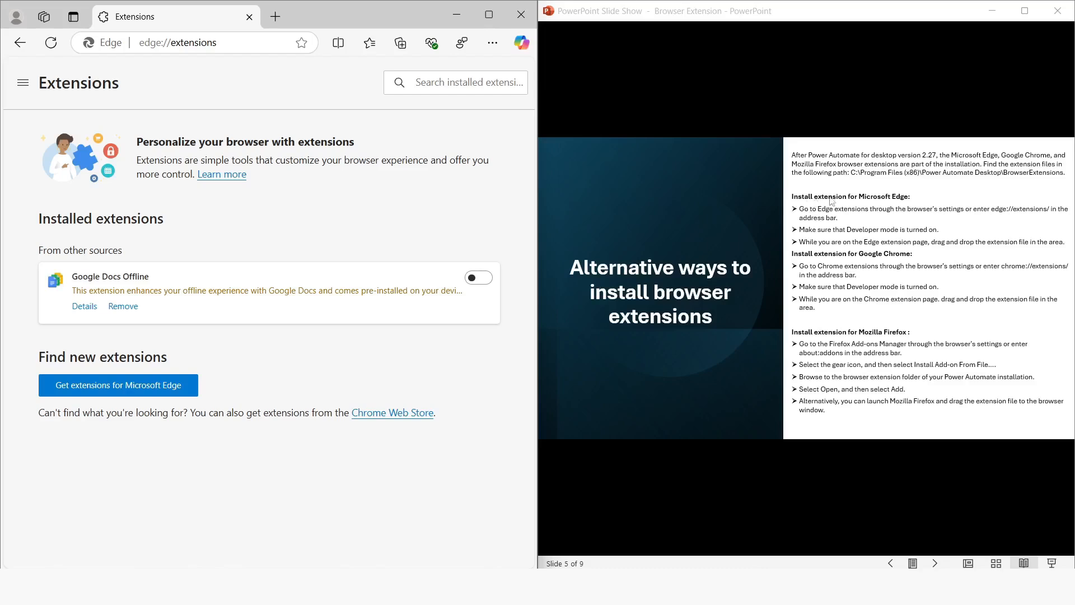
pyautogui.moveTo(808, 214)
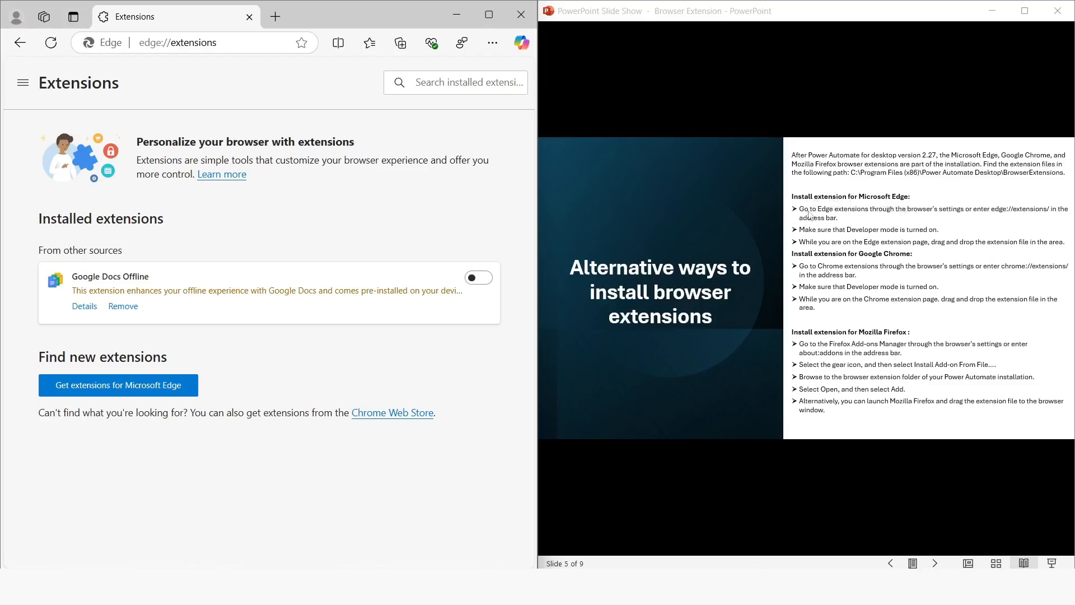
pyautogui.moveTo(867, 216)
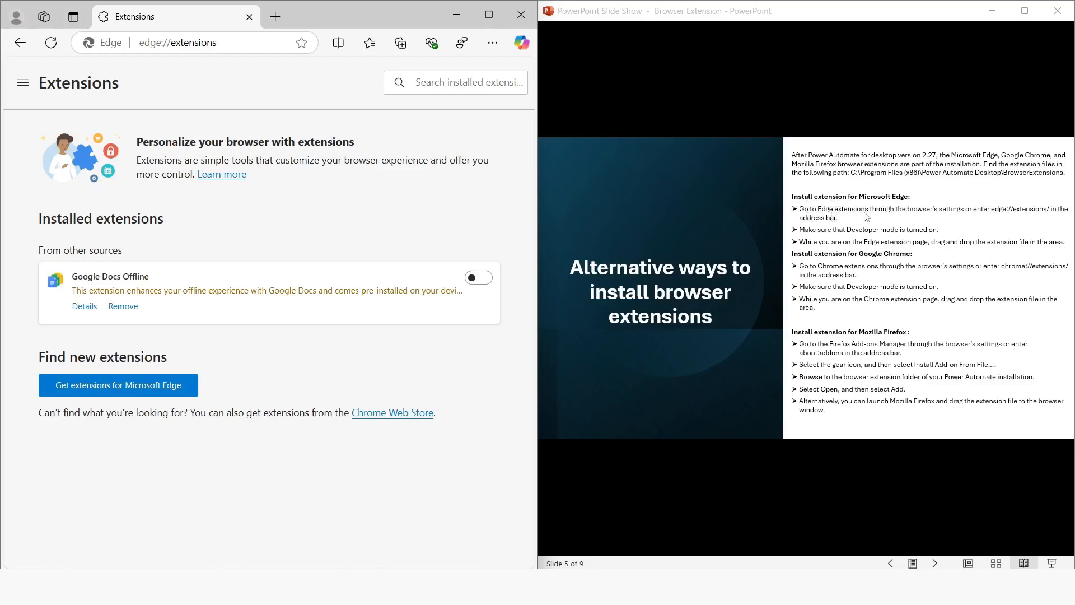
pyautogui.moveTo(1009, 219)
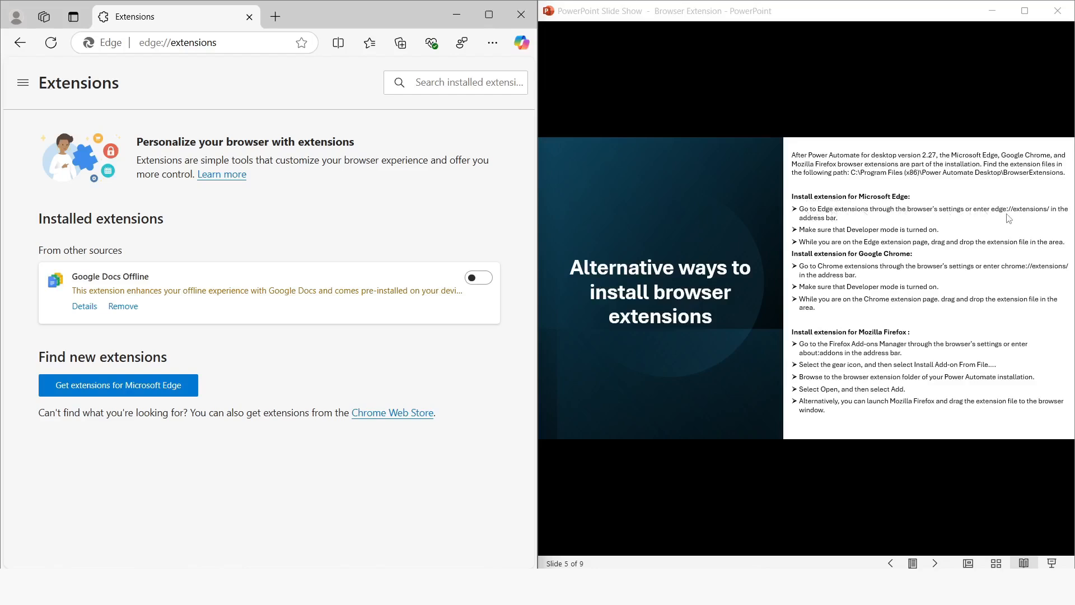
pyautogui.moveTo(1048, 222)
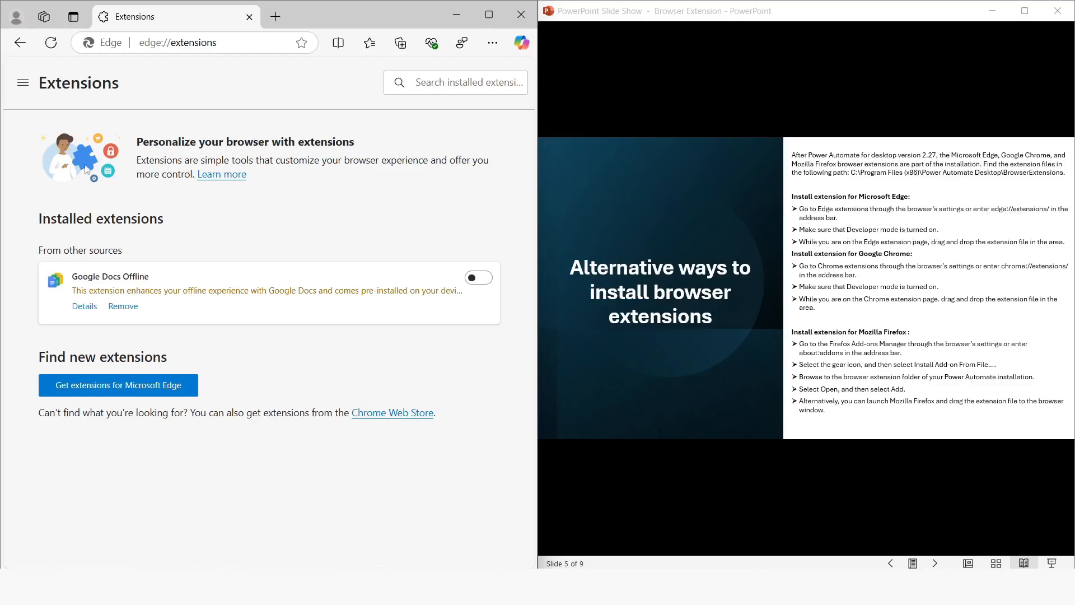
# - Turn on Developer mode on the Edge extensions page via the side panel
pyautogui.click(22, 83)
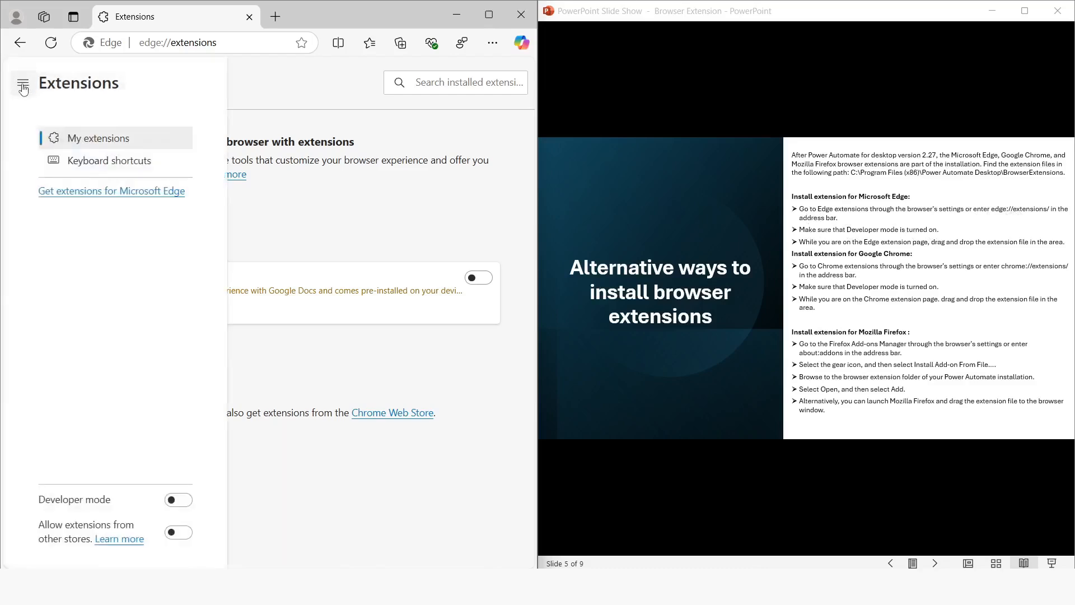
pyautogui.moveTo(139, 406)
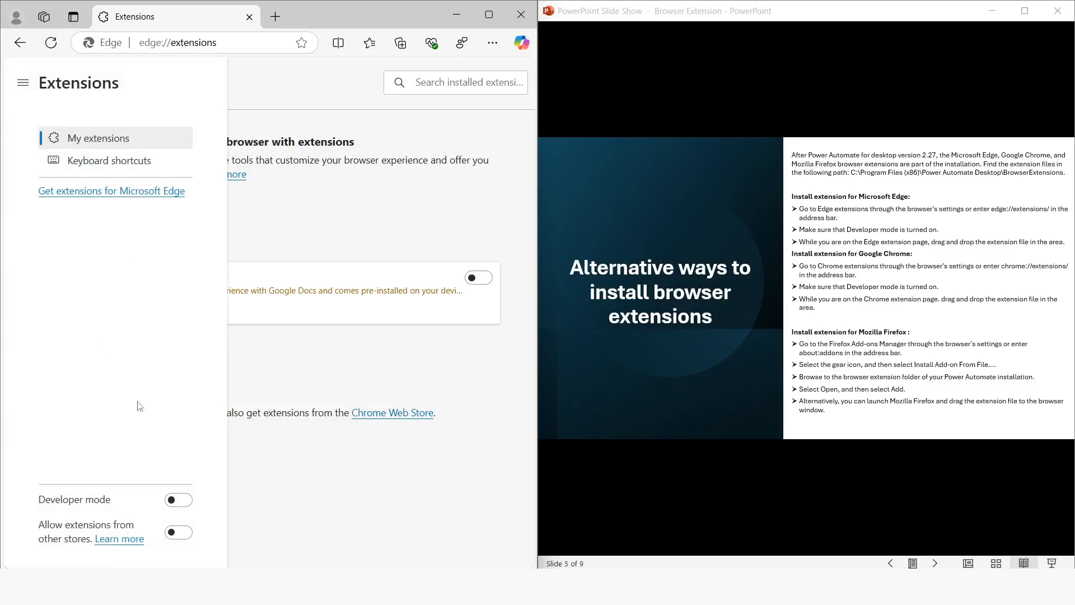
pyautogui.click(178, 499)
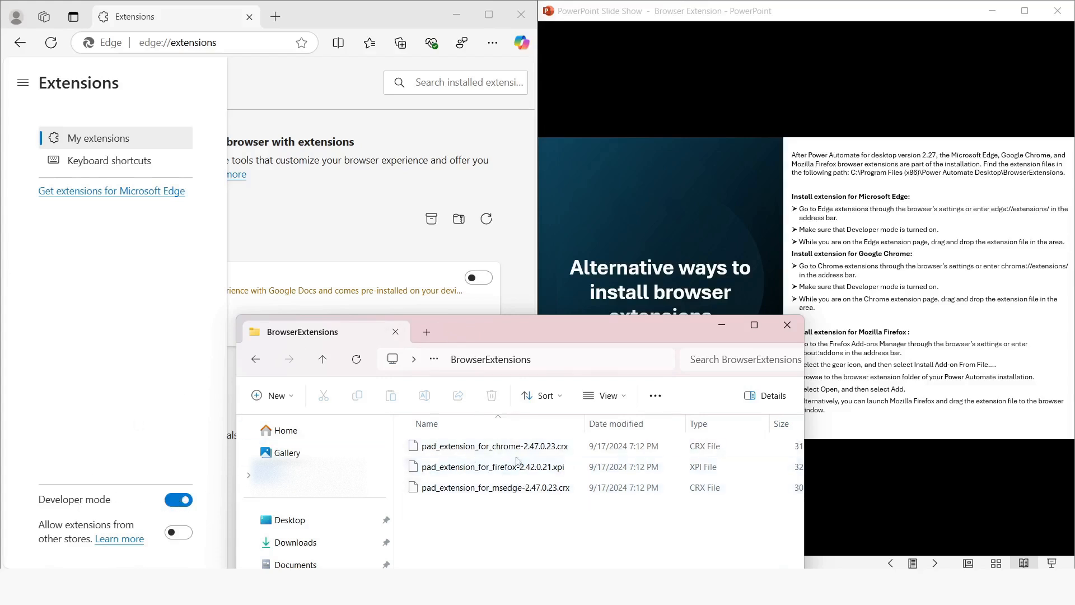
# - Install pad_extension_for_msedge-2.47.0.23.crx by dragging it onto the Extensions page and confirming Add extension
pyautogui.click(494, 487)
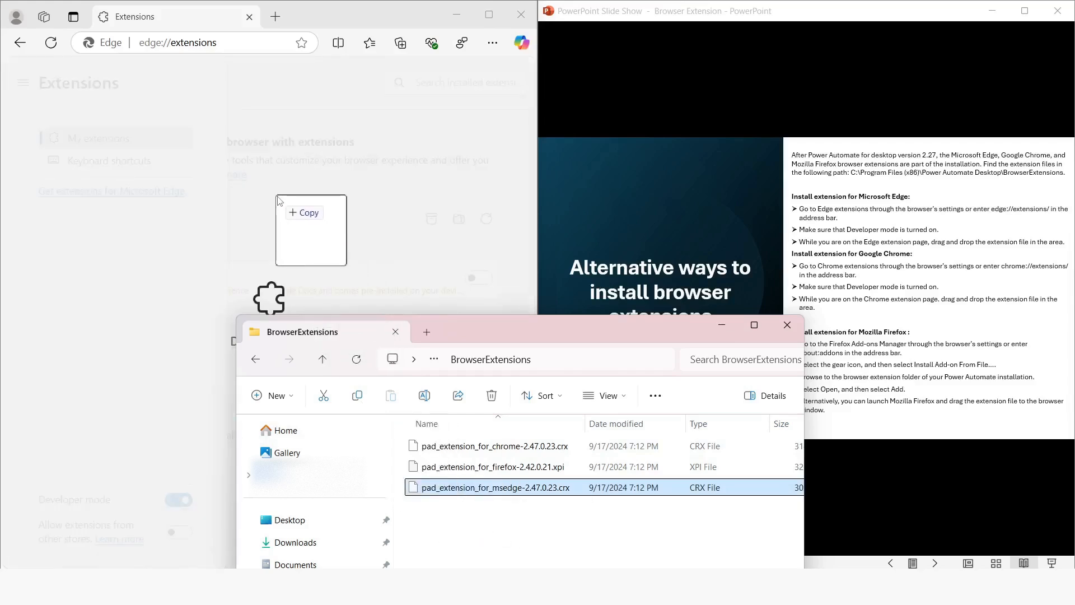
pyautogui.moveTo(493, 487); pyautogui.dragTo(310, 230)
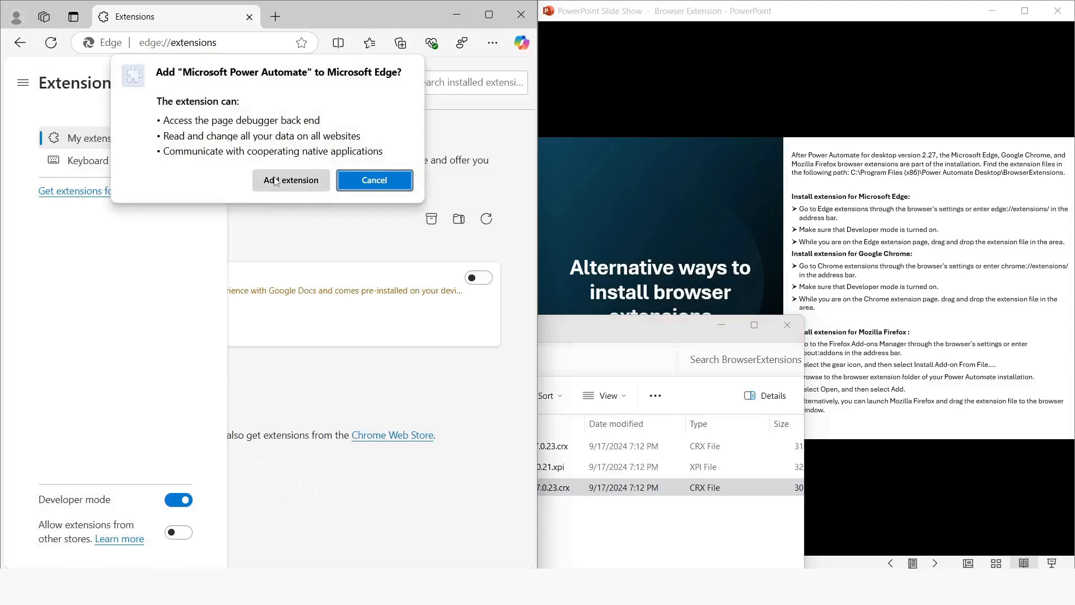
pyautogui.click(290, 180)
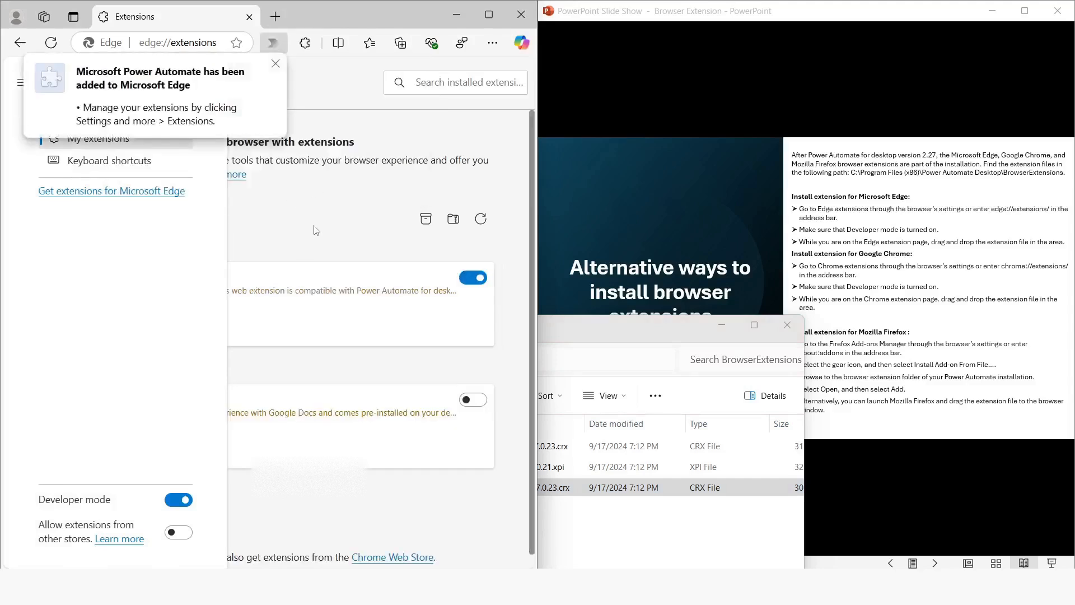
pyautogui.click(276, 63)
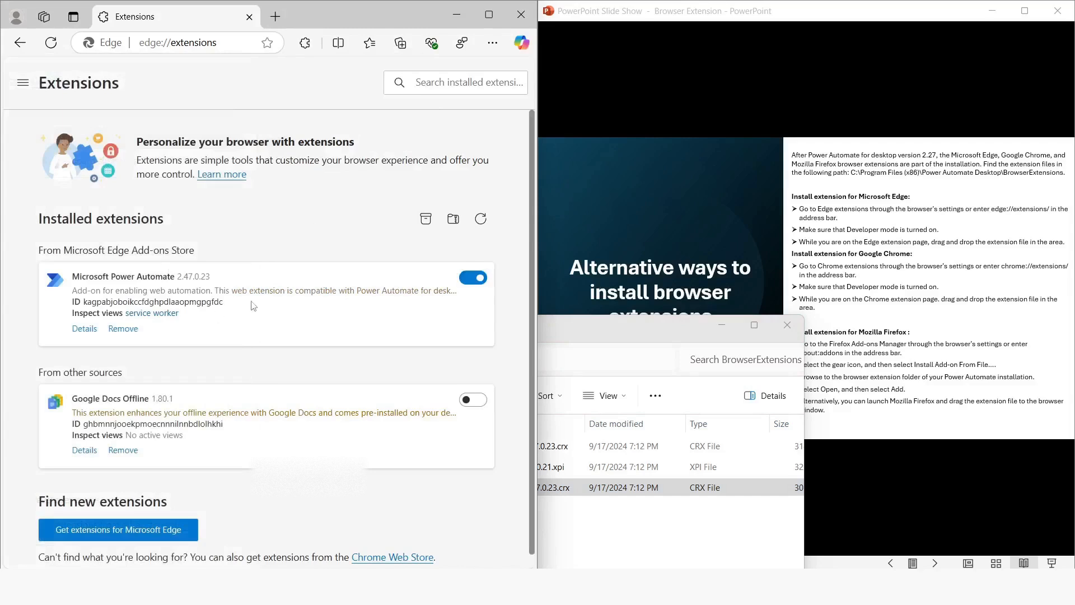
pyautogui.moveTo(843, 260)
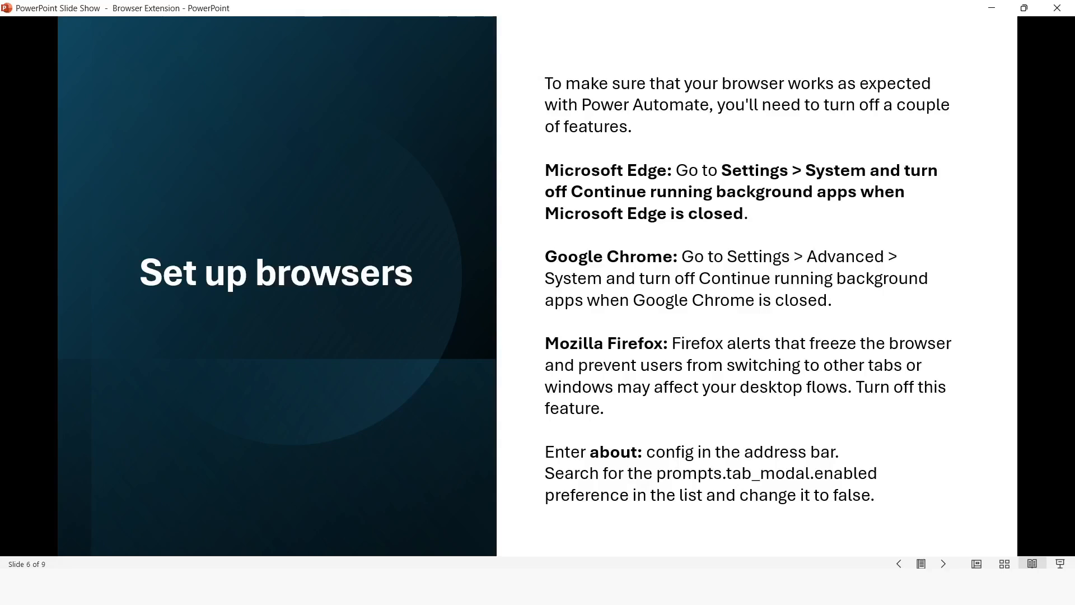
# - Advance the slideshow through the Internet Explorer slide to the Internet Explorer for servers slide
pyautogui.click(943, 562)
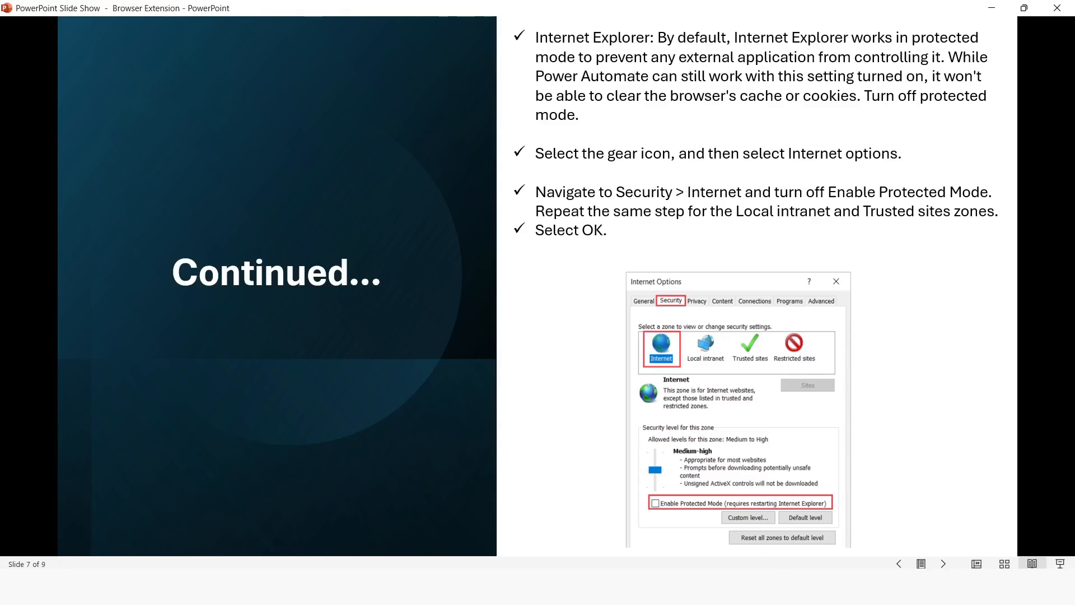
pyautogui.click(930, 563)
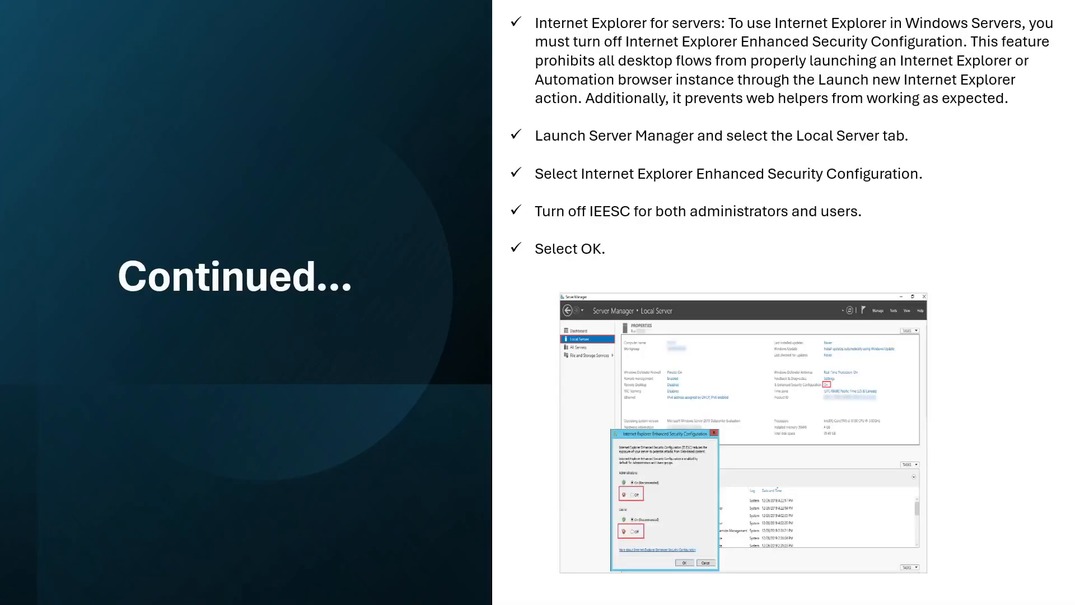